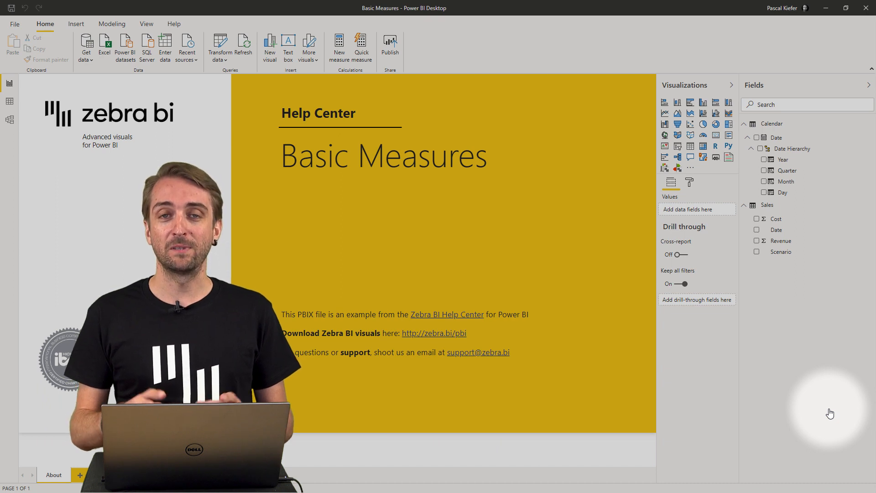
mouse_move(713, 358)
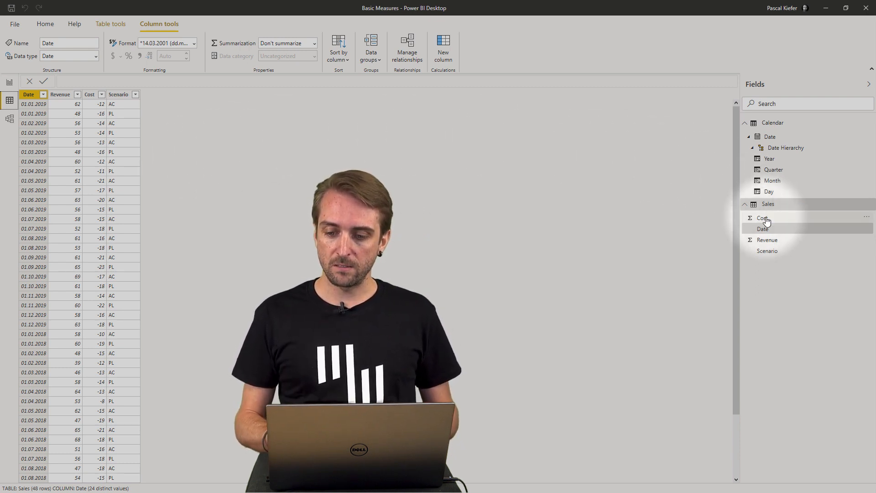
- Create a new measure in the Sales table named Revenue AC
right_click(762, 217)
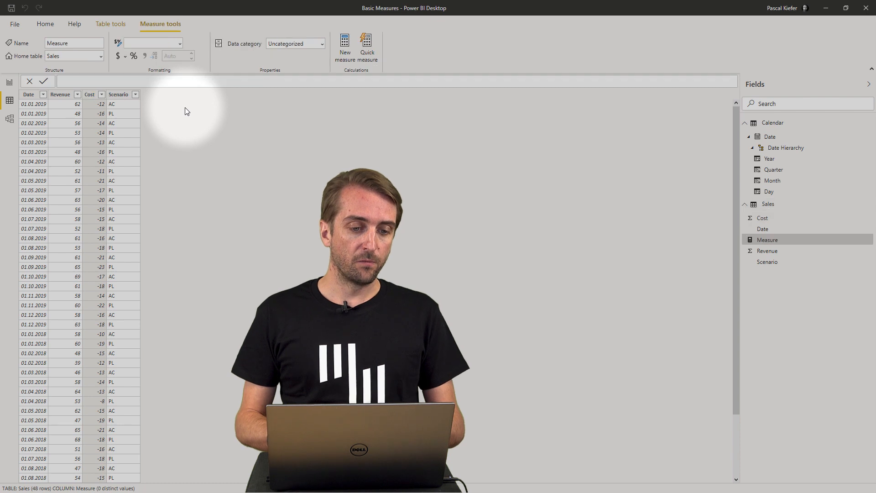
click(78, 81)
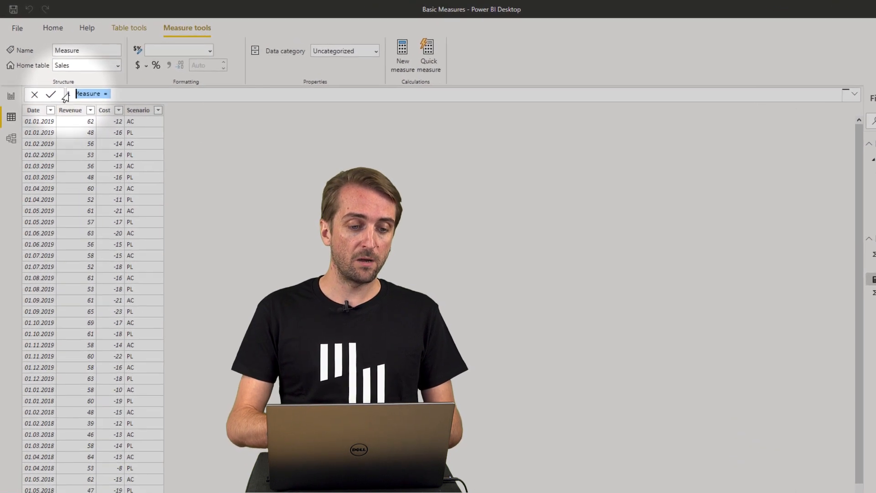
text(Revenue)
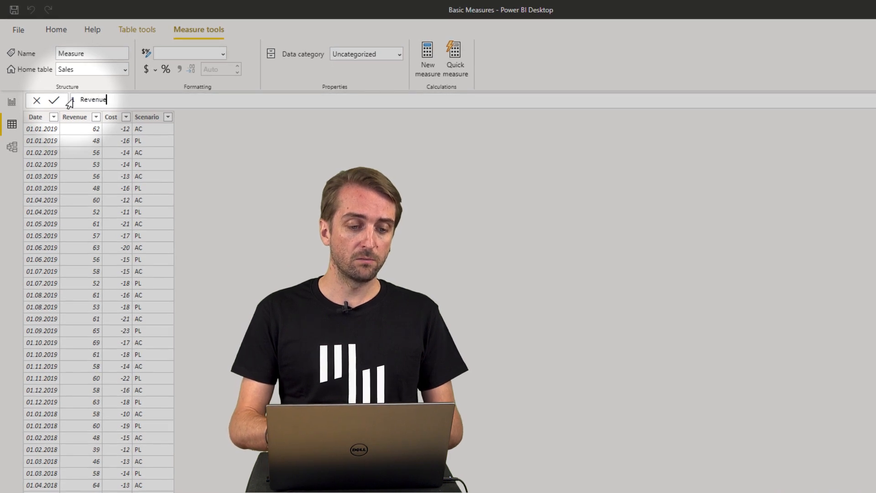
text(AC)
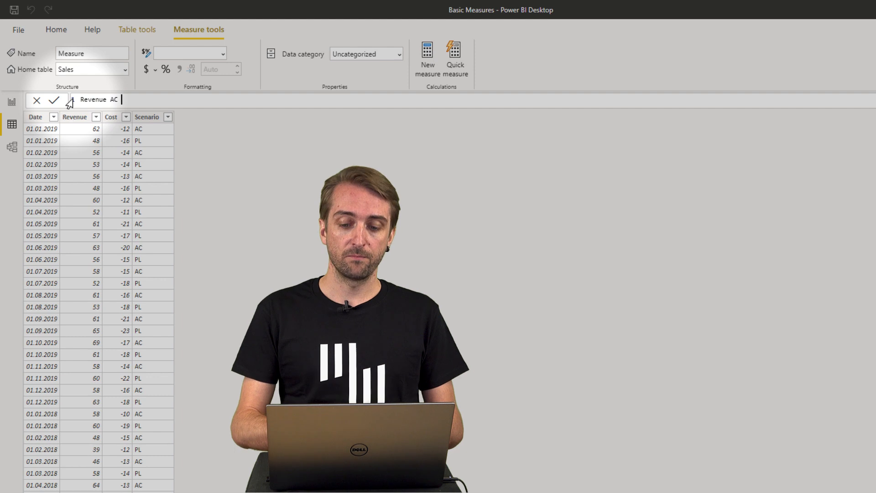
text(=)
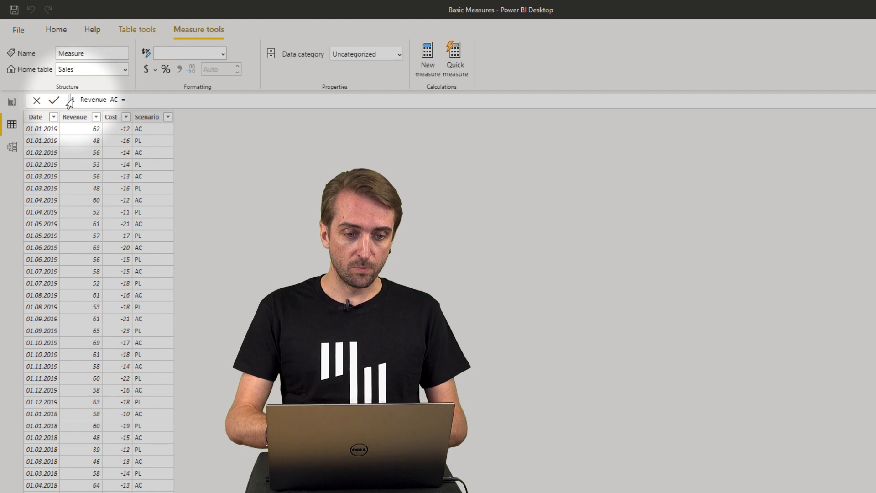
- Enter CALCULATE(SUM(Sales[Revenue]),FILTER(Sales,Sales[Scenario]="AC")) as the measure formula
text(c)
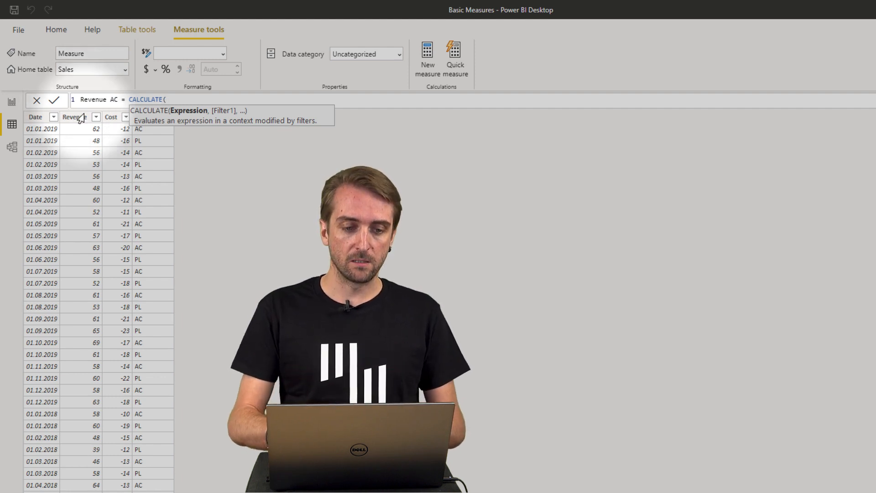
text(SUM(r)
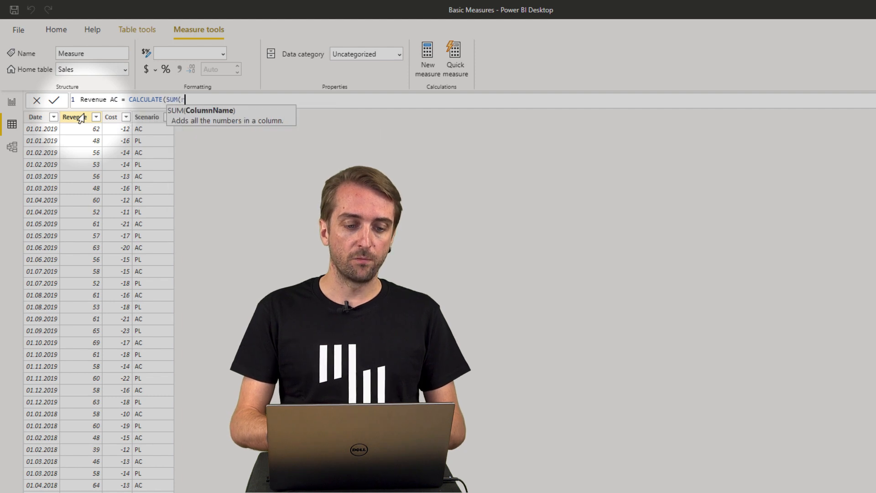
text(Sales[Revenue])
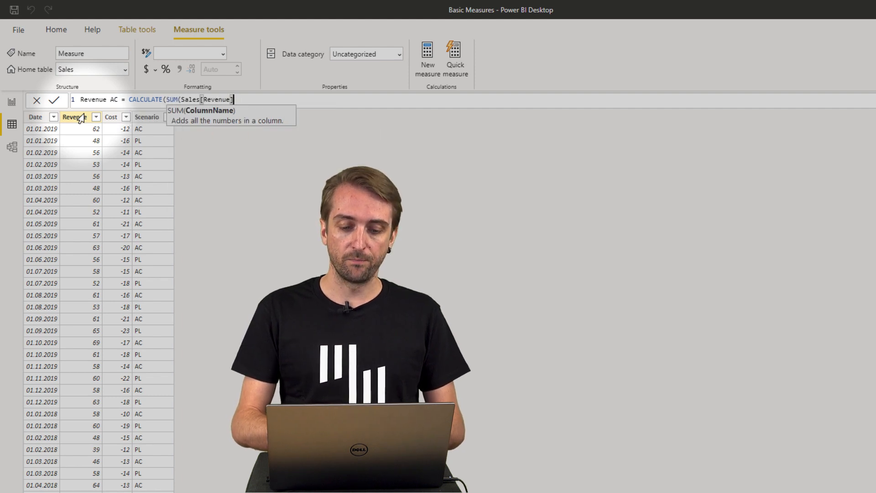
text(),)
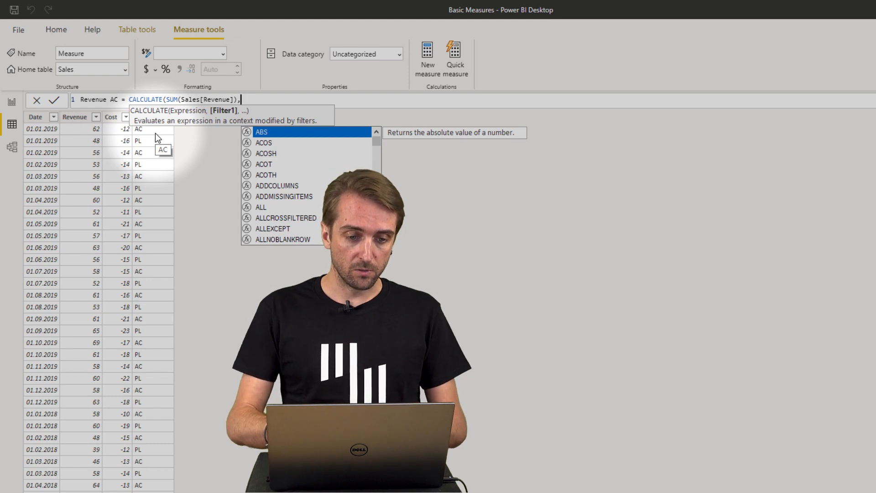
text(FILTER)
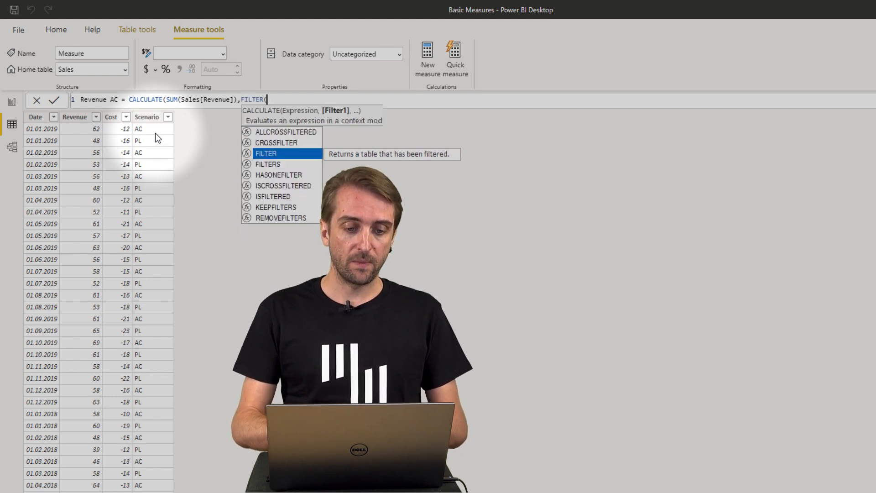
text((sal)
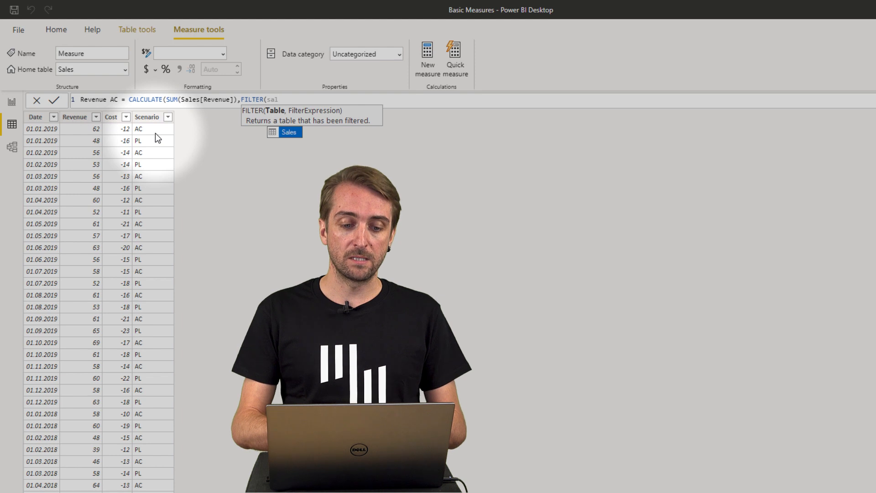
text(Sales,)
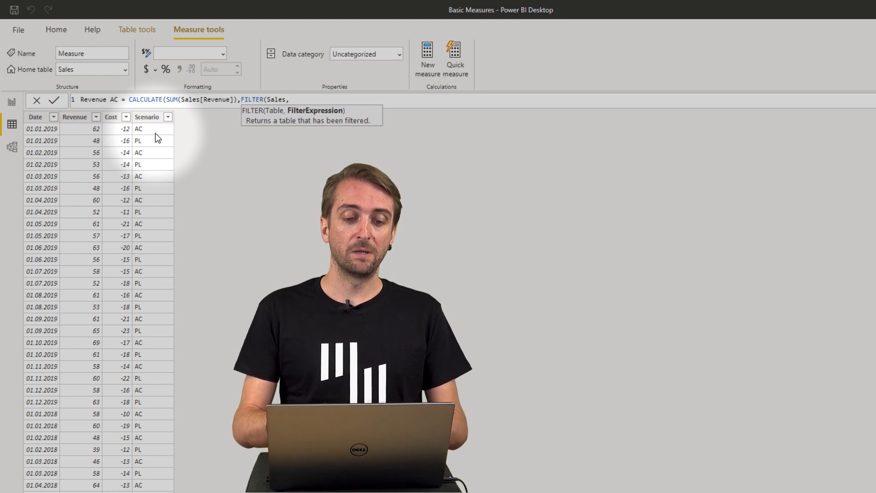
text(scen)
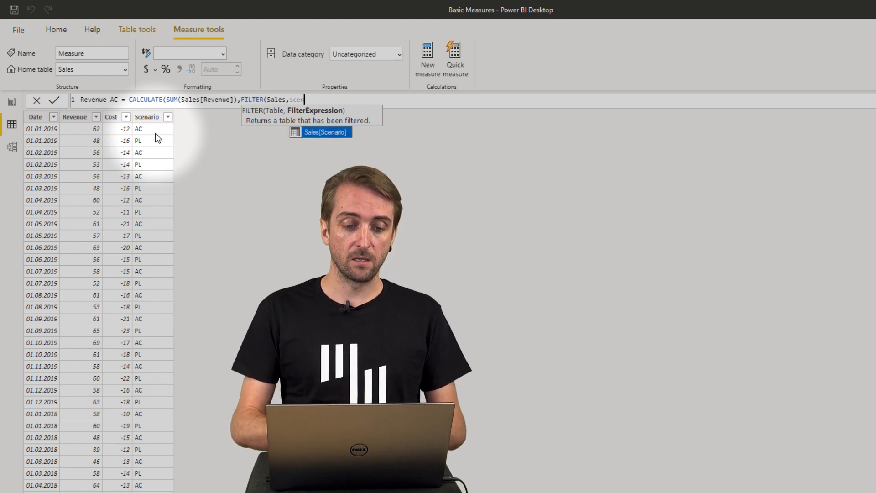
text(Sales[Scenario]=)
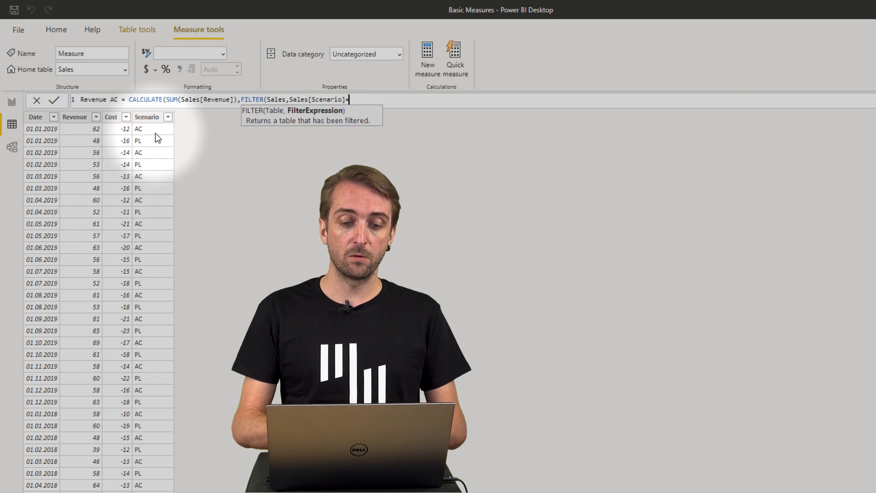
text(="AC")))
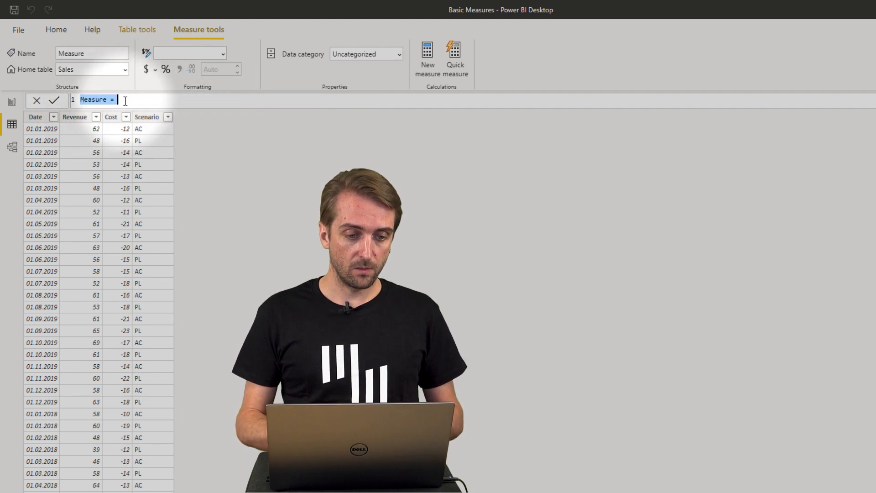
- Type Revenue PL = CALCULATE(SUM(Sales[Revenue]),FILTER(Sales,Sales[Scenario]="PL"))
text(Revenue PL)
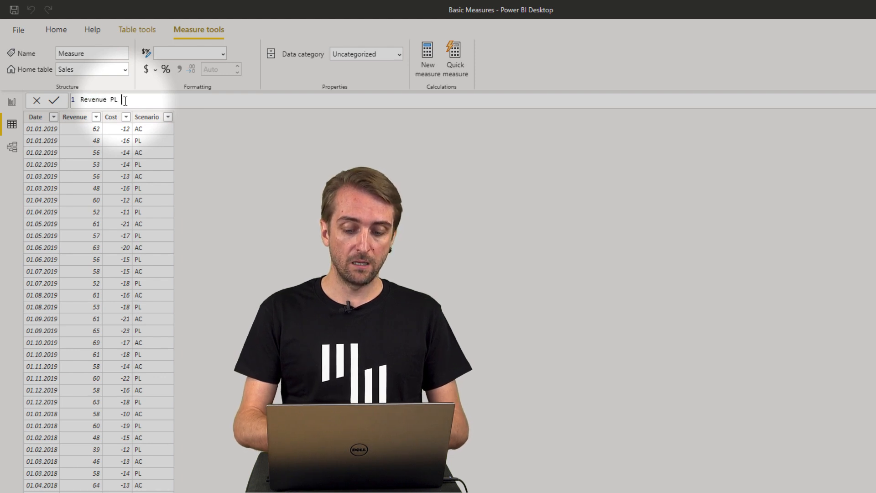
text(=)
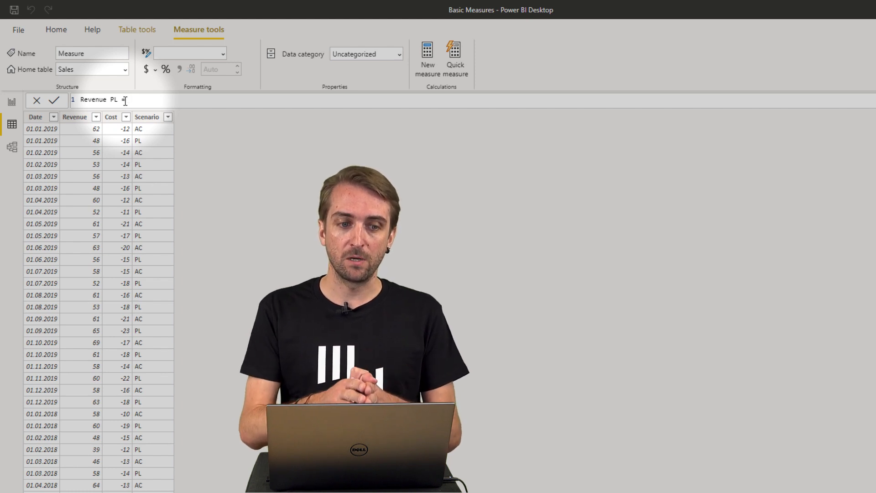
text(ca)
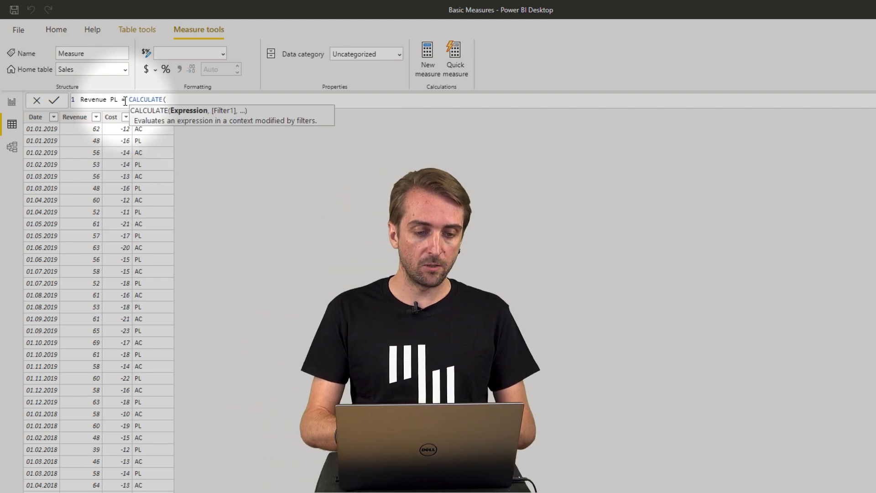
text(sum)
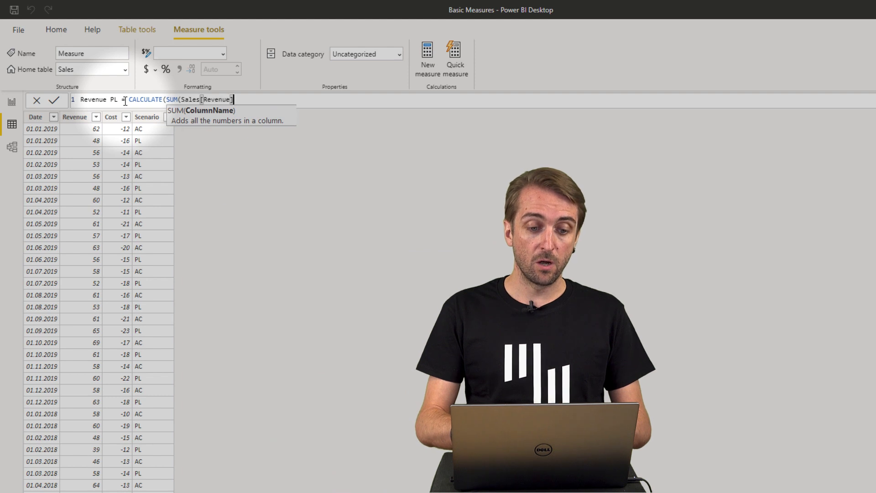
text(,)
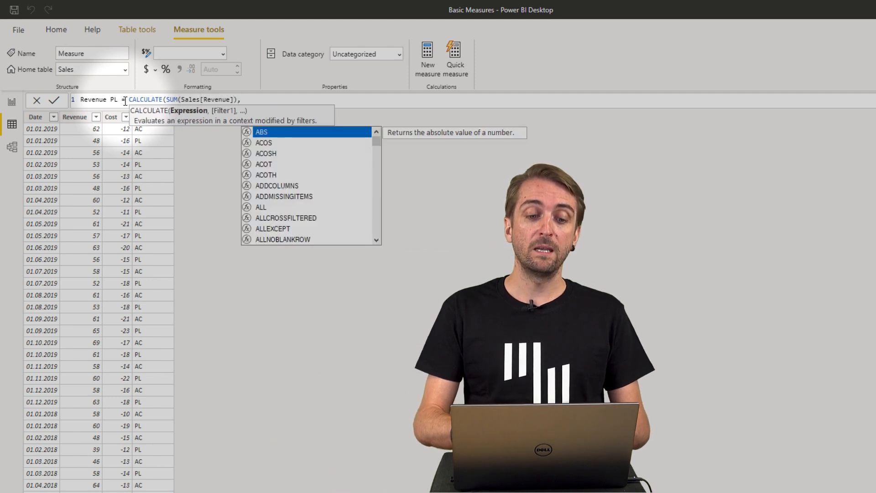
text(FILTER()
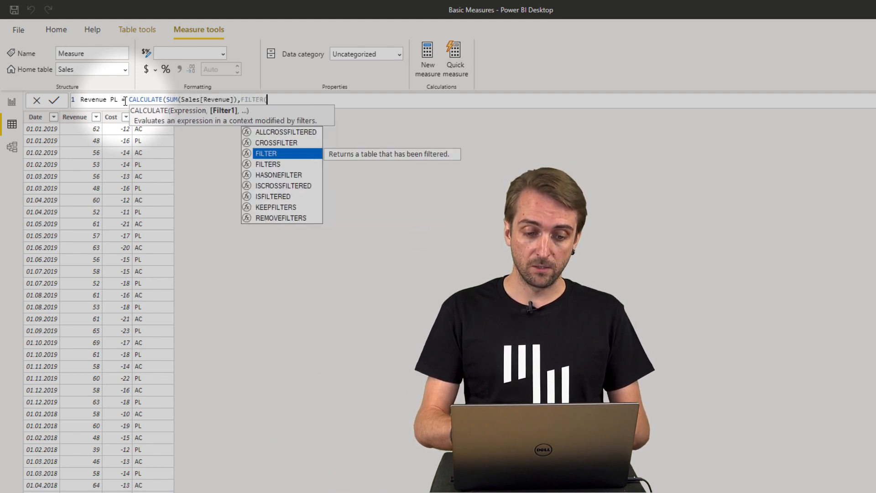
text(Sales)
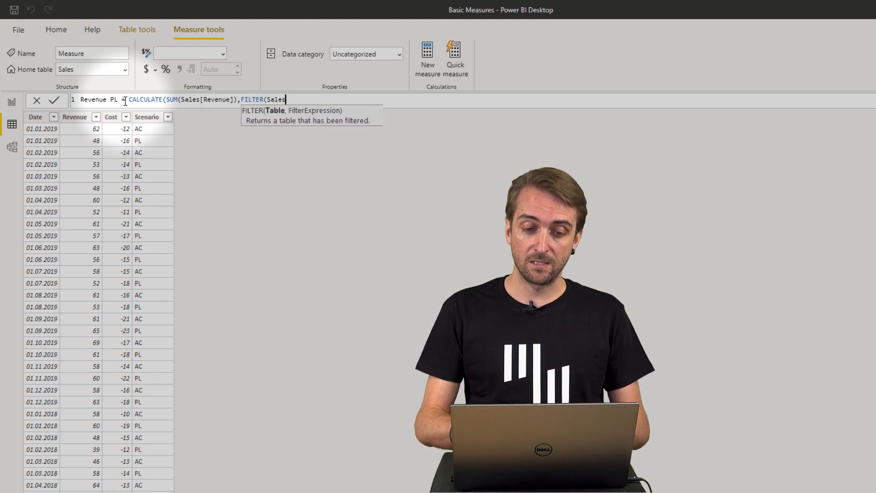
text(,s)
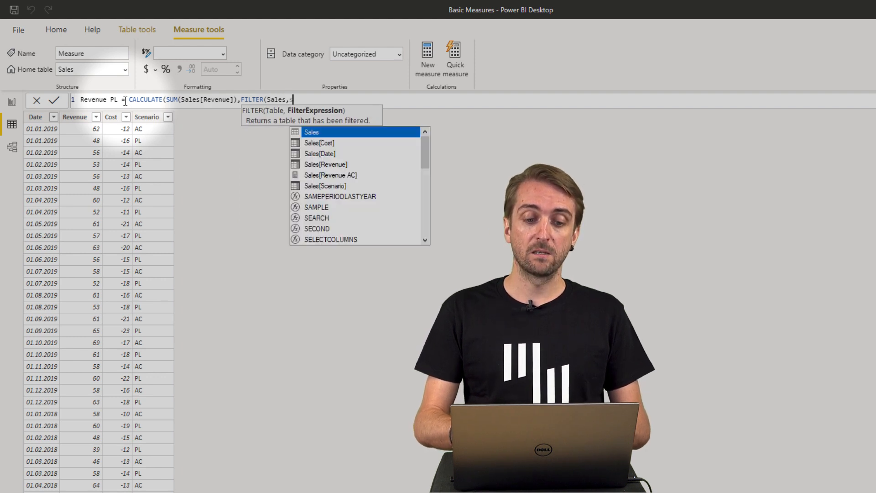
text(Sales[Scenario]=)
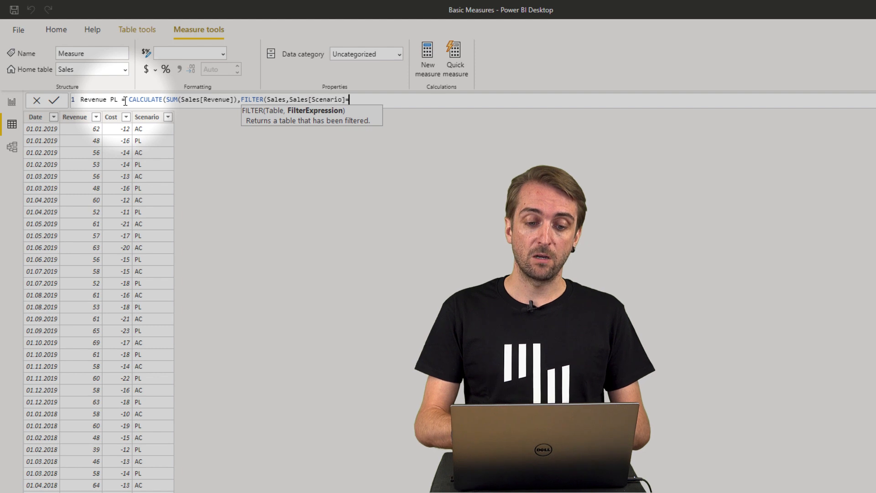
text("PL")))
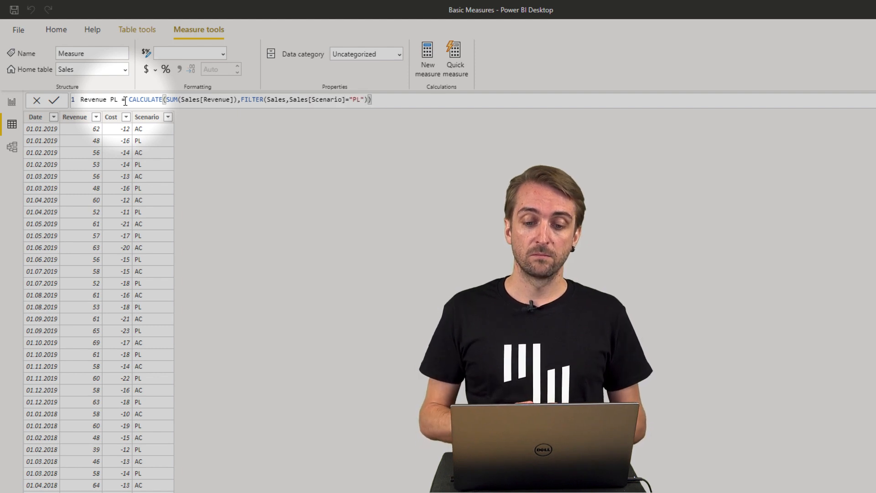
- Commit the Revenue PL measure formula
key(Enter)
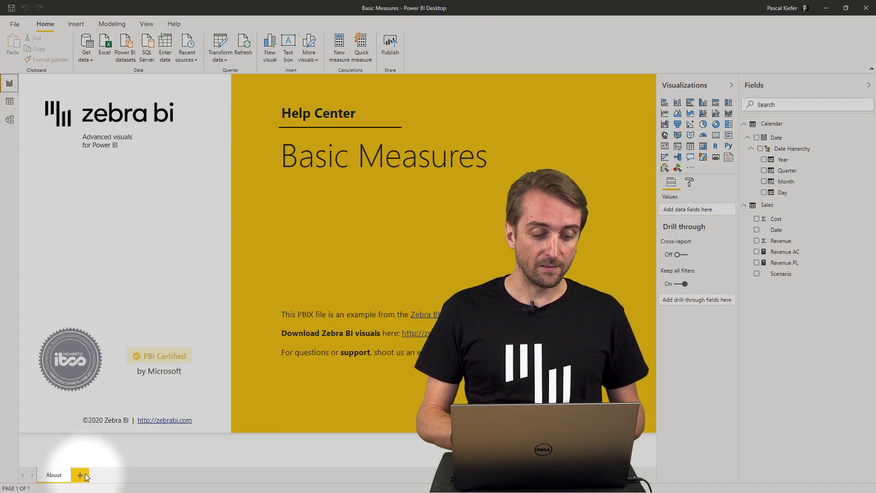
- Add a blank report page and insert a Zebra BI chart on it
click(80, 475)
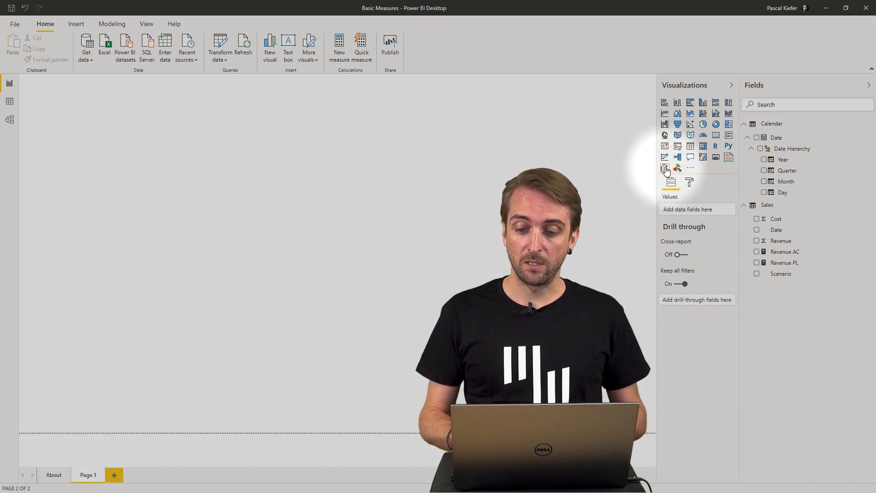
click(664, 169)
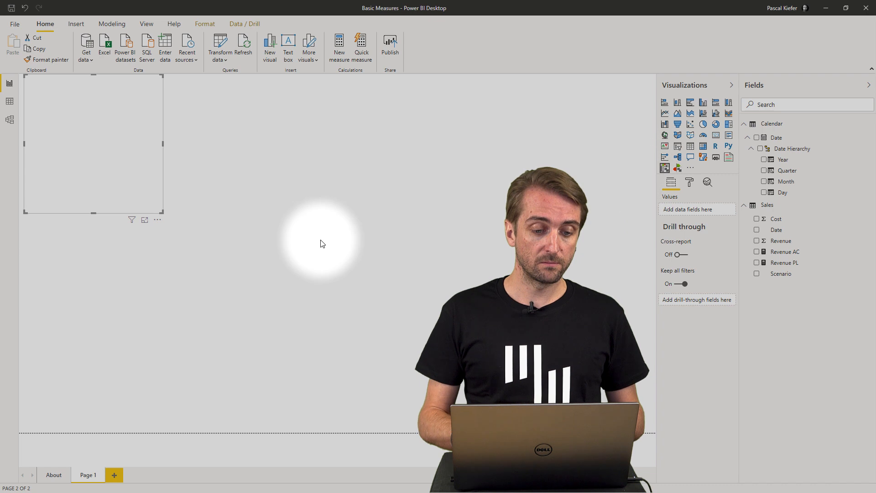
click(664, 168)
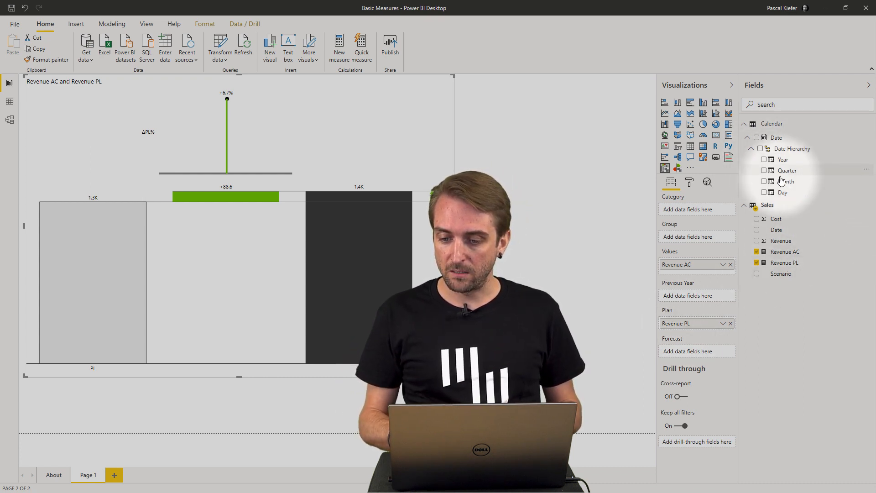
mouse_move(786, 181)
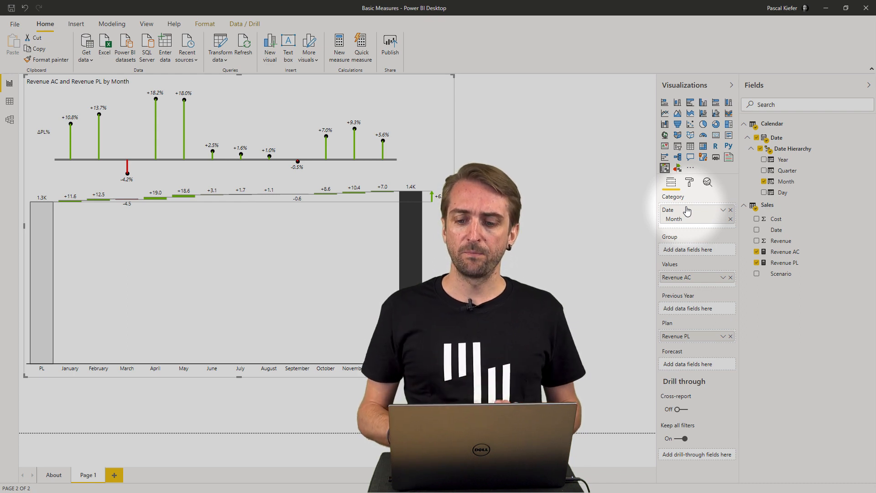
mouse_move(729, 113)
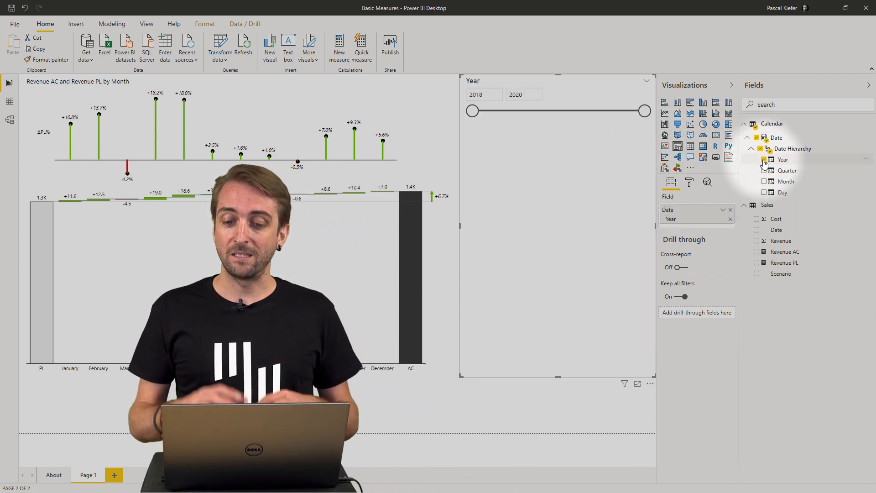
- Make the Year slicer a dropdown and select 2019
click(646, 82)
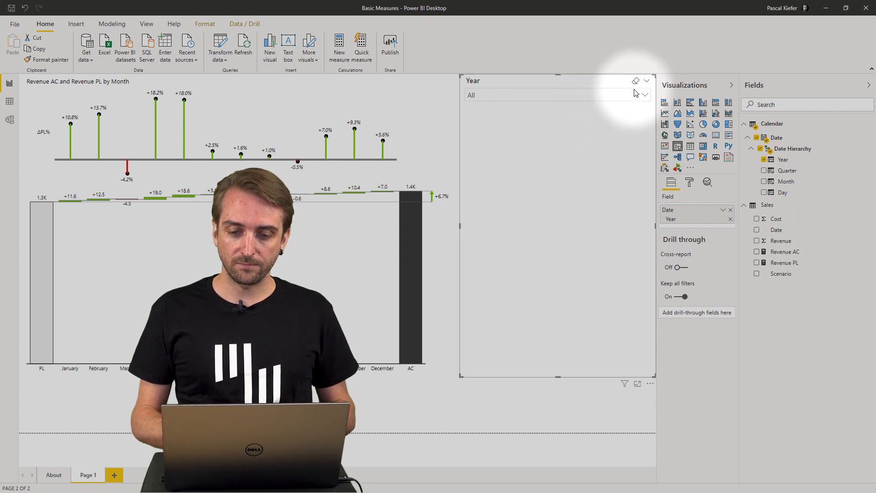
click(644, 95)
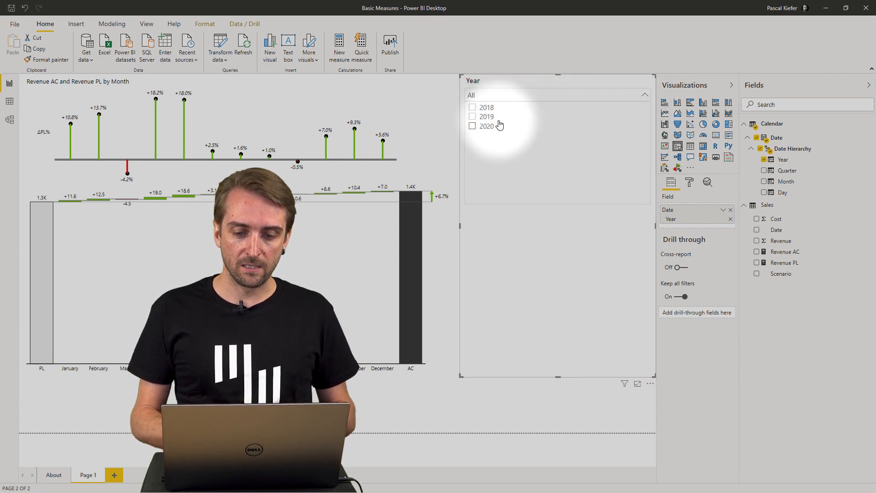
click(473, 116)
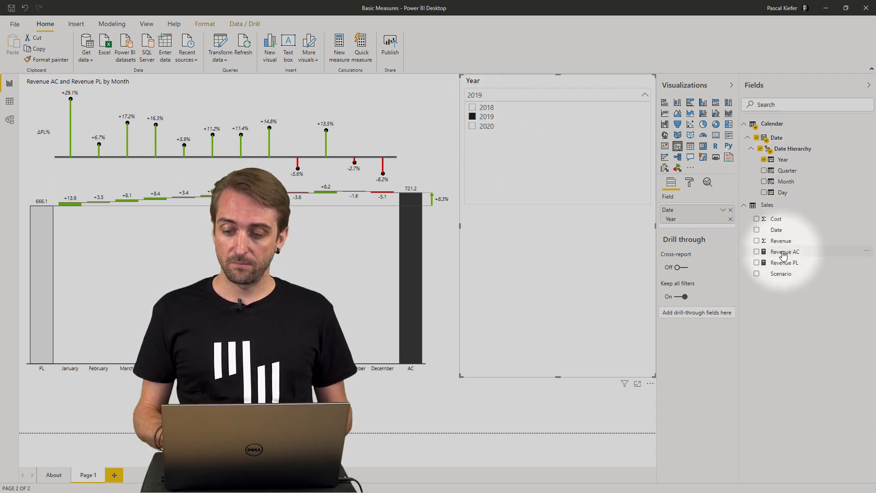
mouse_move(785, 252)
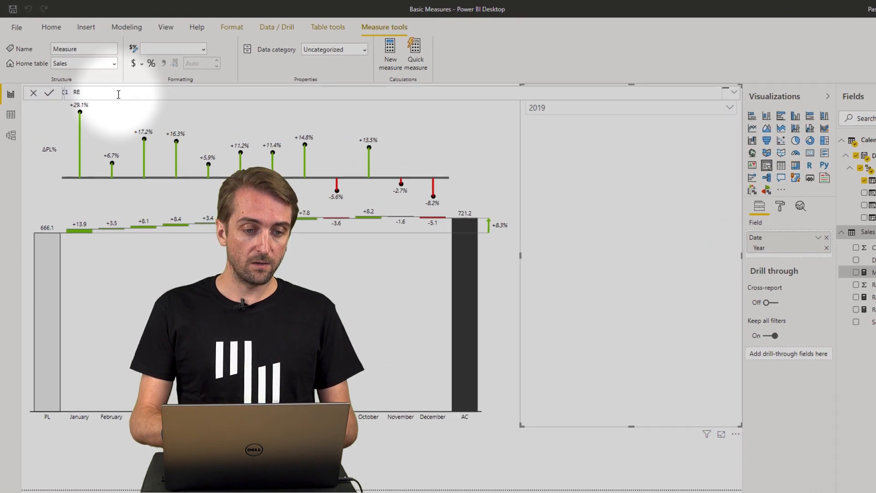
- Type Revenue PY = CALCULATE( referencing [Revenue AC] in the formula bar
text(Revenue PY)
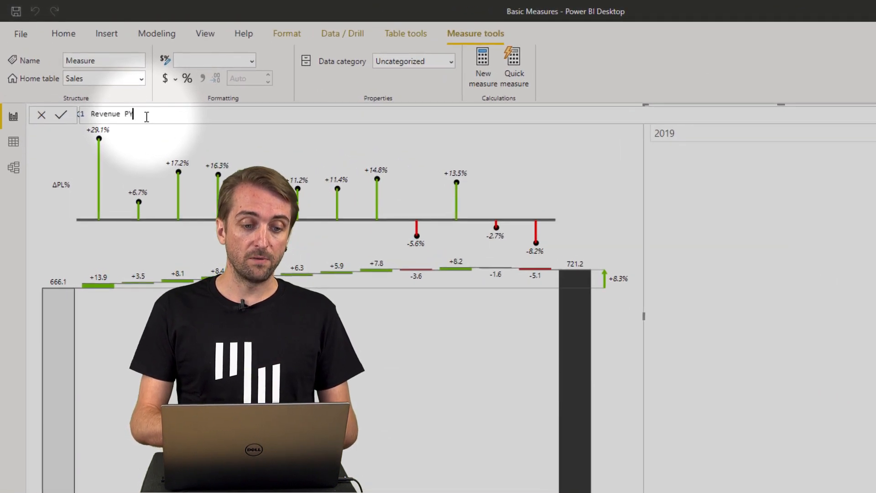
text(=)
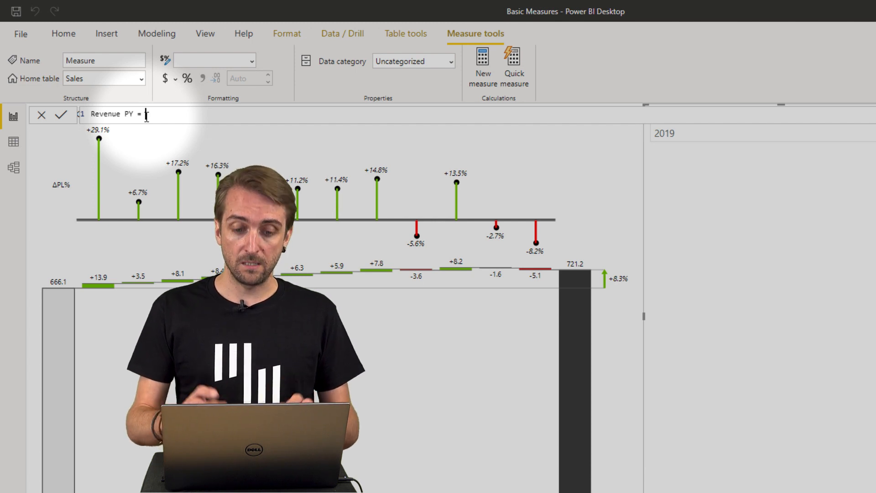
text(Ca)
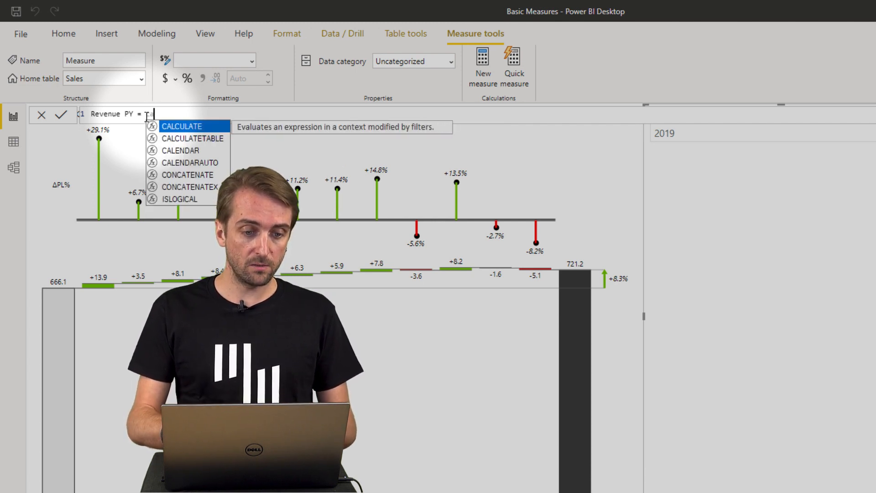
text(CALCULATE()
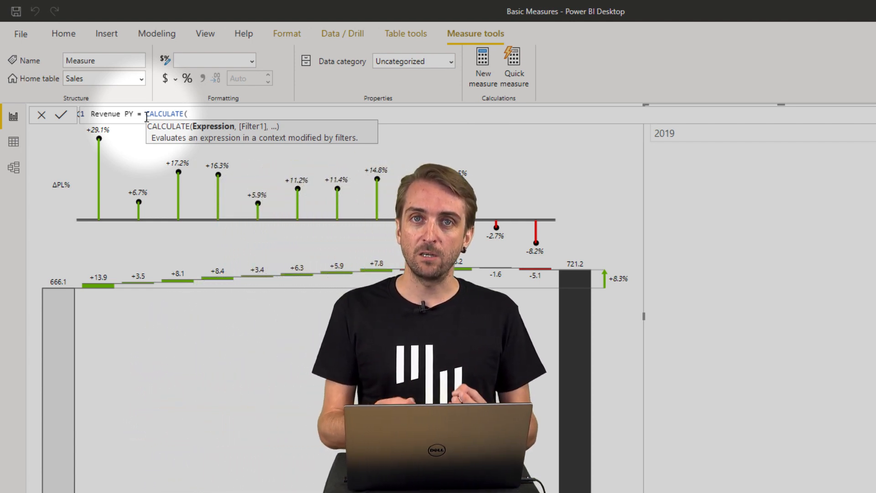
text(()
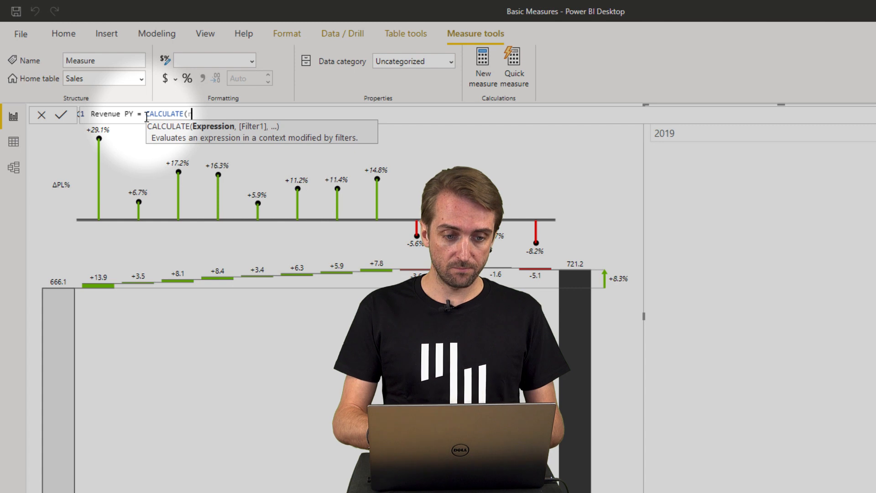
text(reve)
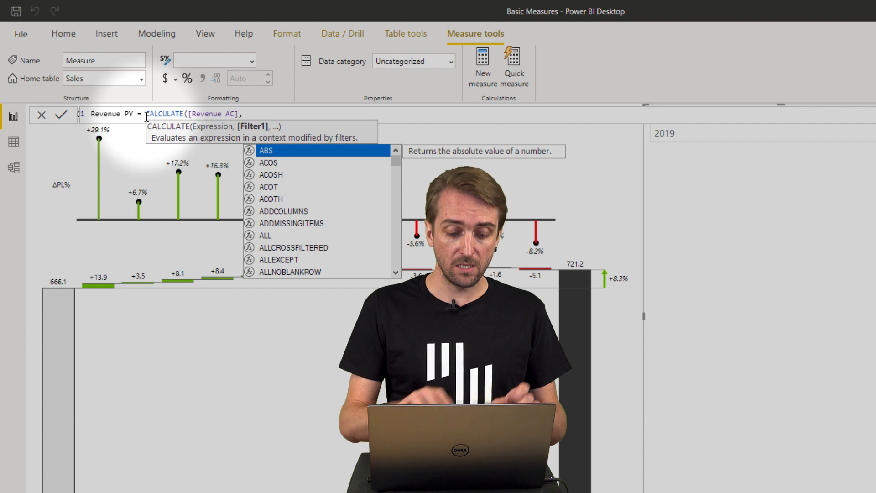
- Add DATEADD('Calendar'[Date],-1,YEAR) as the filter argument
text(dated)
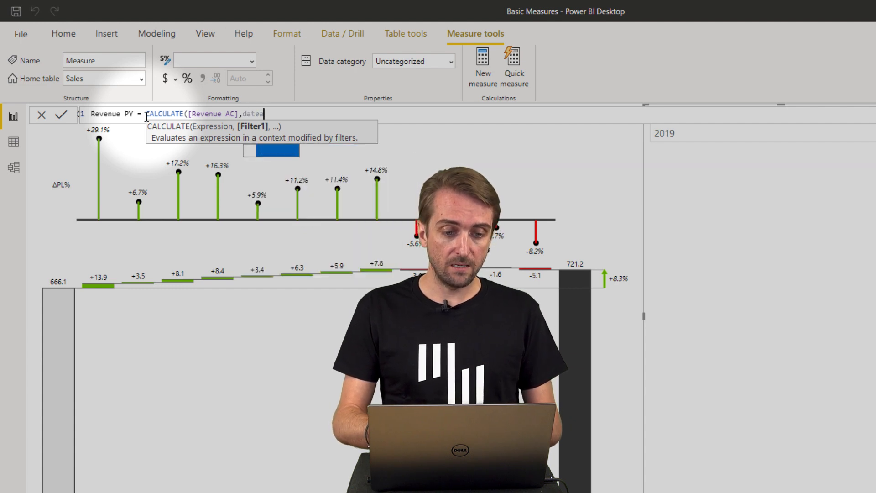
text(DATEADD()
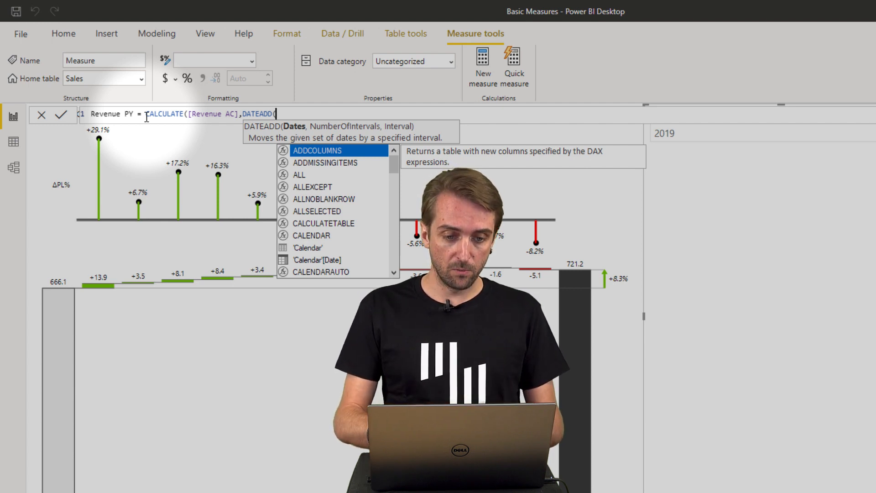
text(date)
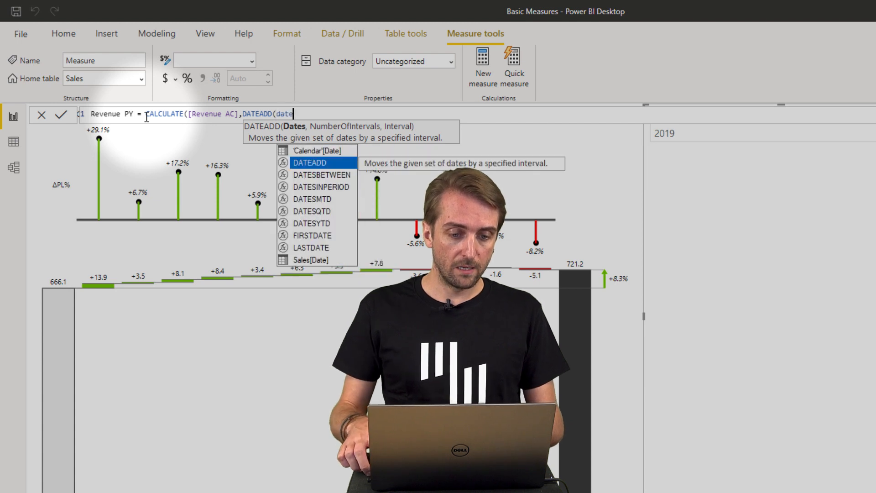
click(317, 150)
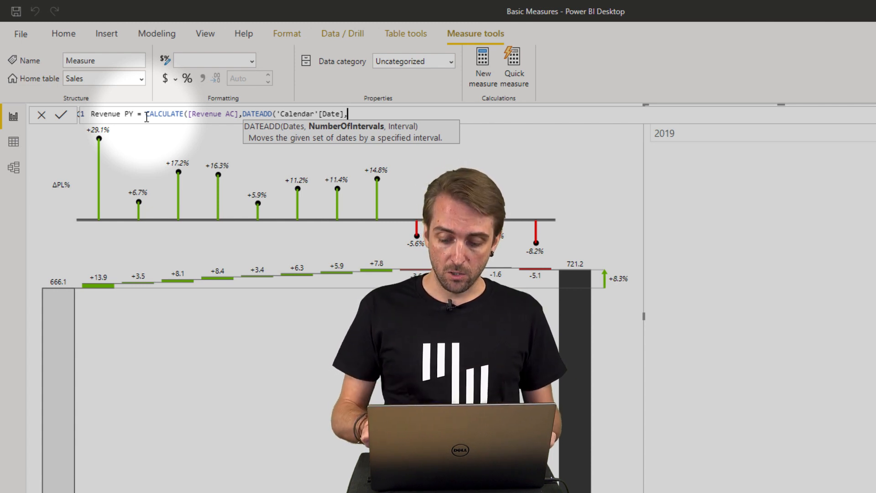
text(-1)
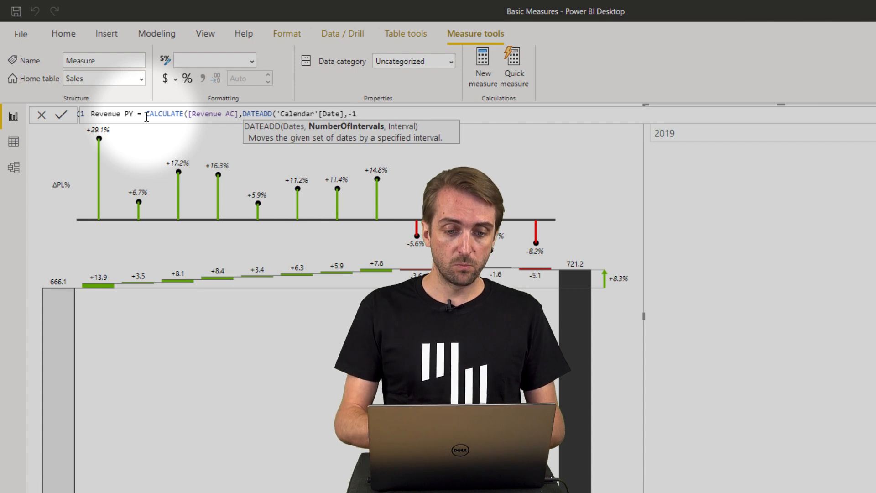
text(,year)
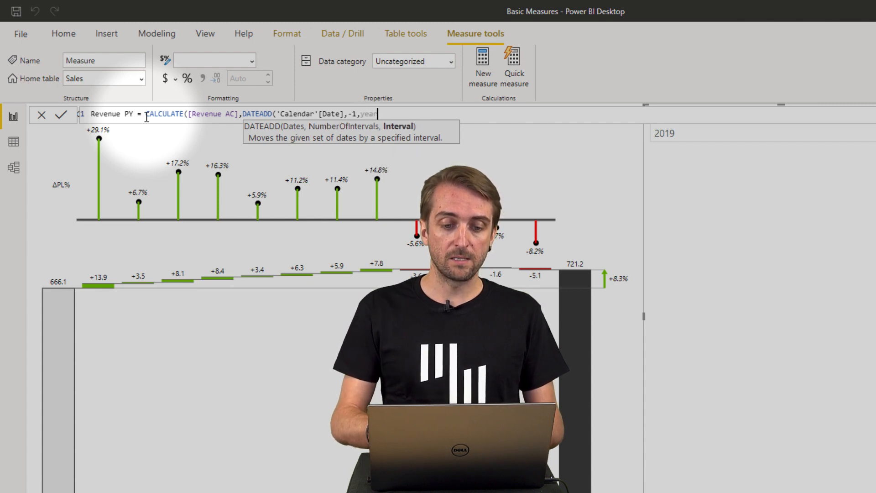
text(YEAR)
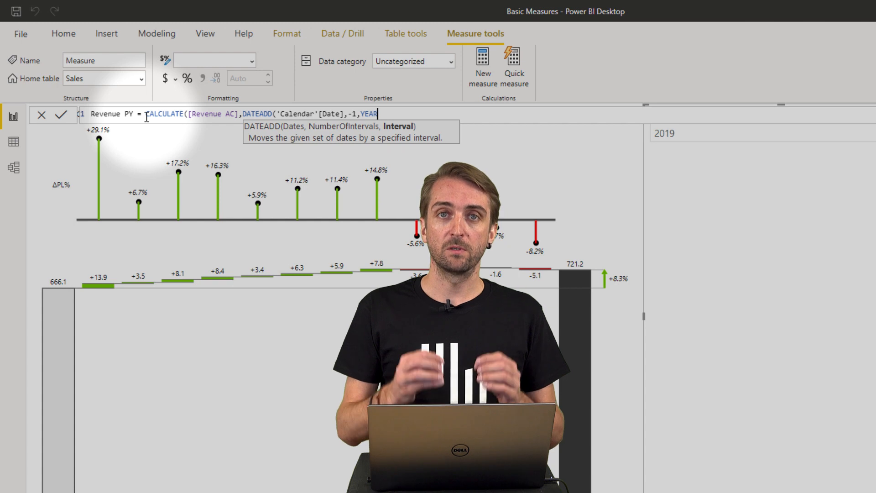
text())
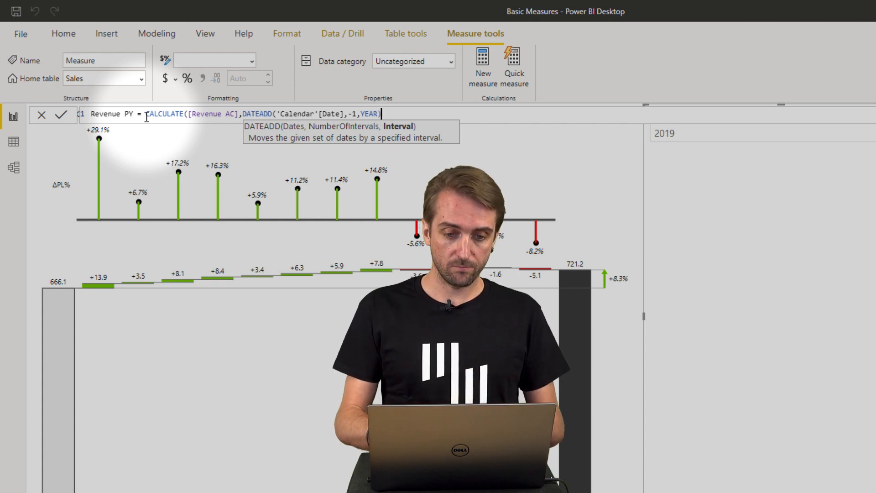